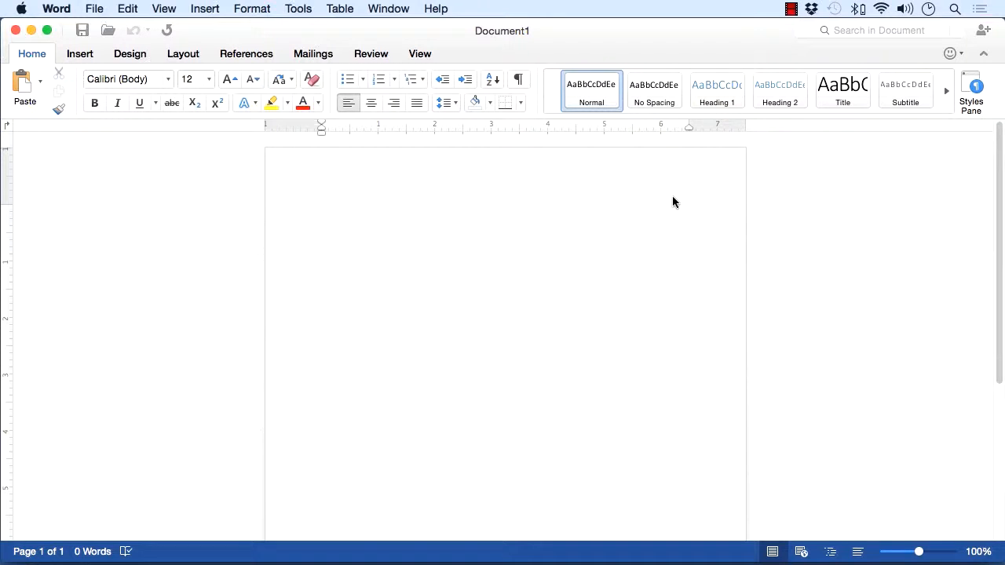
Step: Type 'Hello this is a new document that I wish to use and type in and everything will fit on a page width and', wrapping to a second line
click(320, 210)
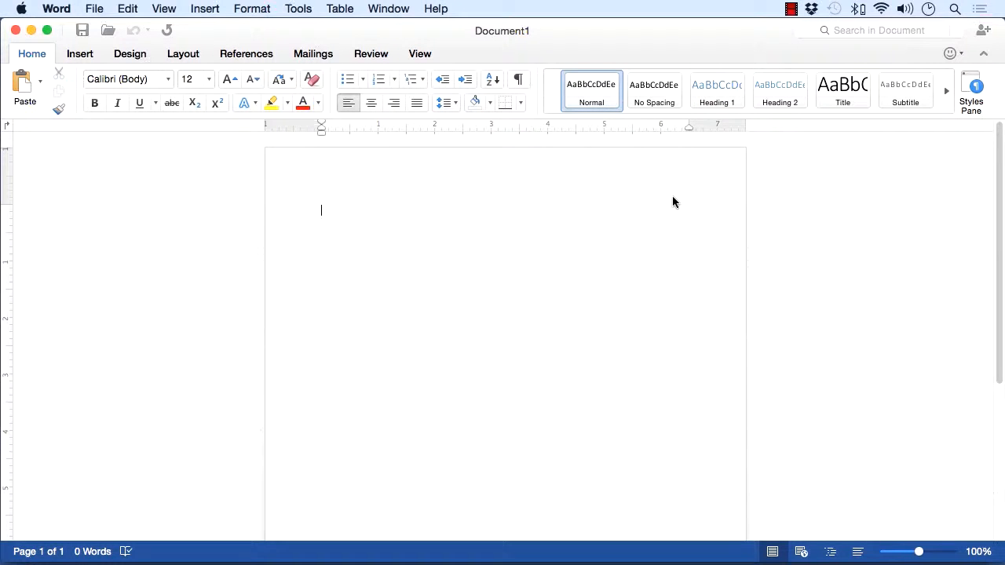
text(Hello this is a new doc)
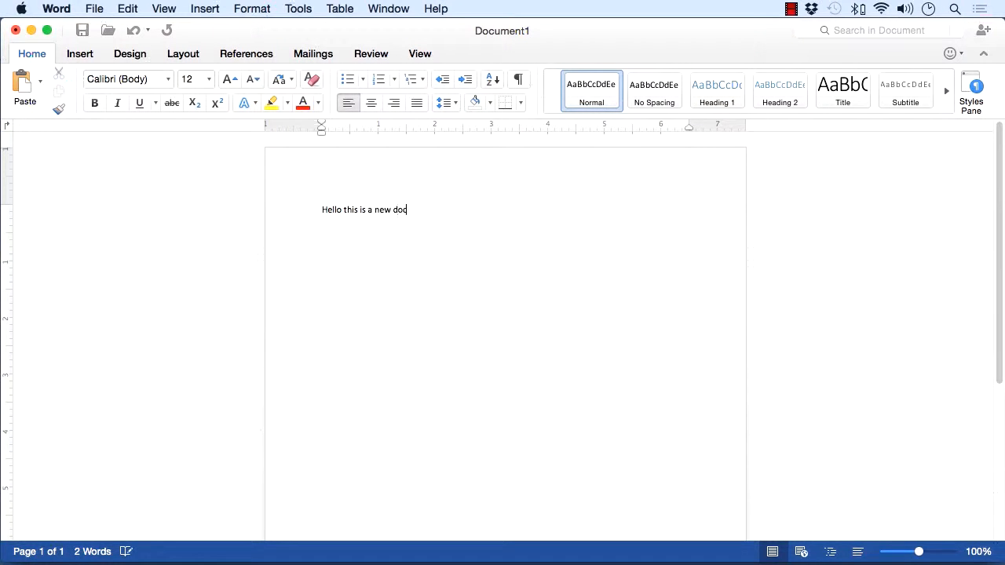
text(ument that I wish to use and type in)
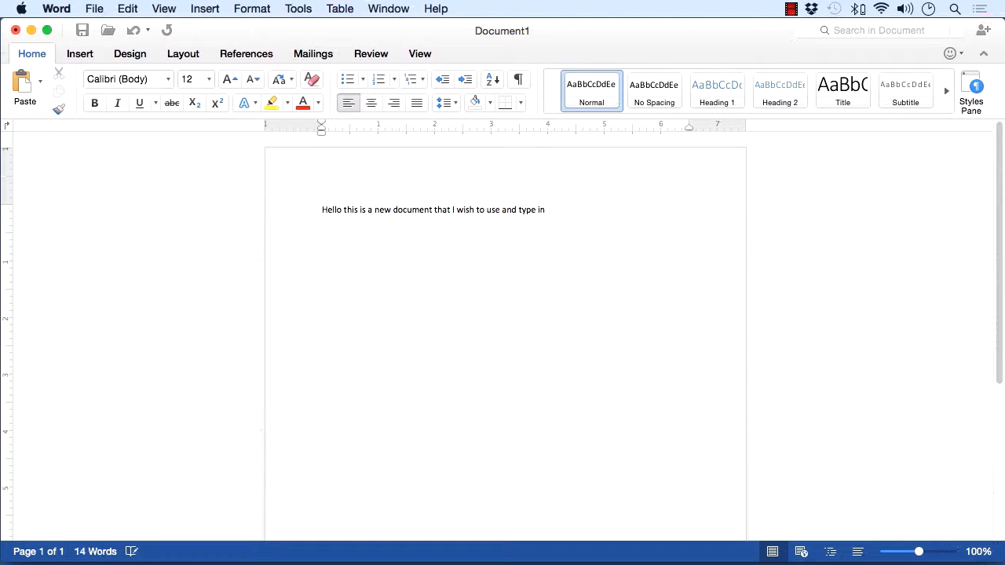
text(and everything will fit on a page width)
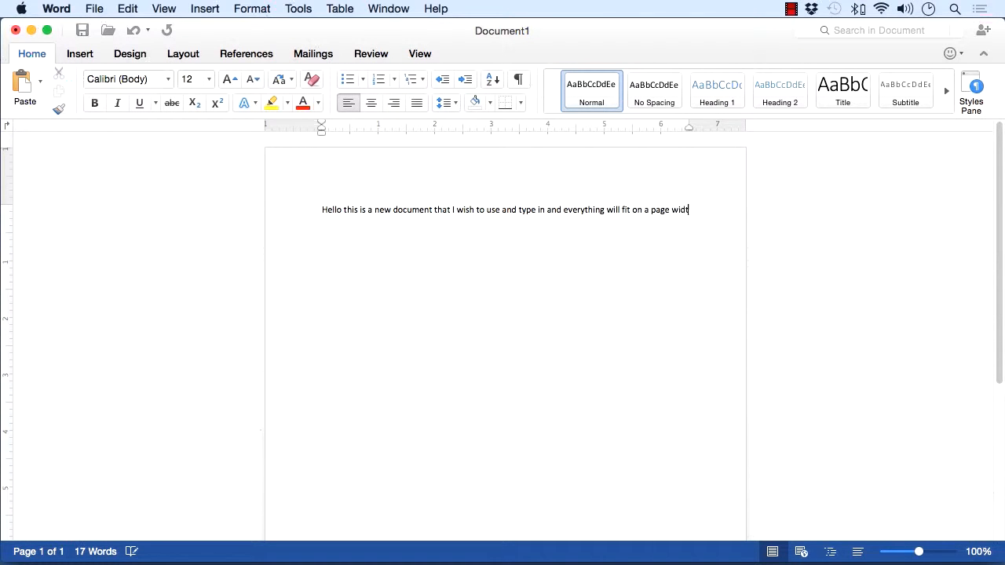
text(h and)
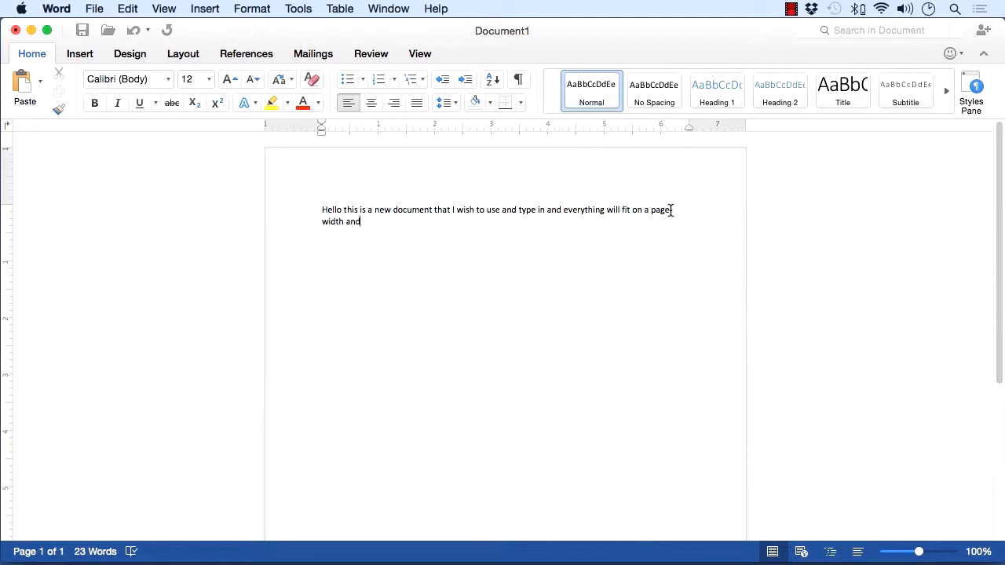
mouse_move(690, 212)
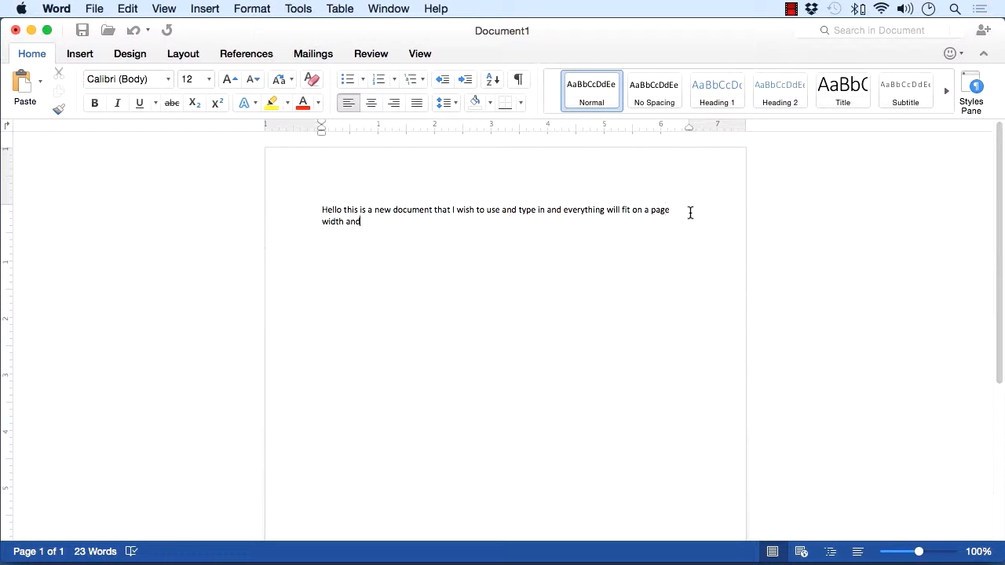
mouse_move(690, 129)
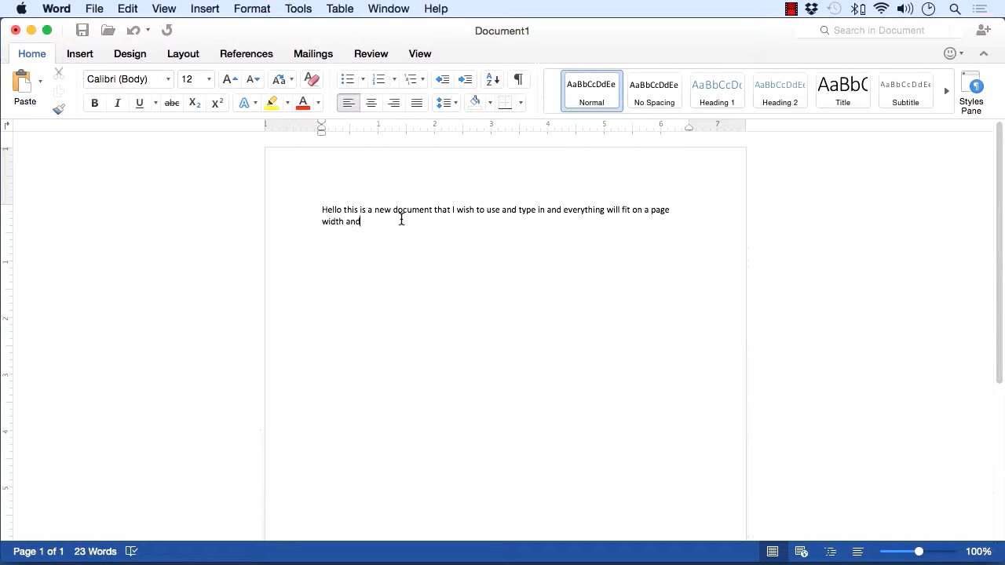
Step: Continue the paragraph with 'I can keep on typing forever and ever' toward its closing period
text(I can keep on typing forever and ever until it decides to start yet another line for me)
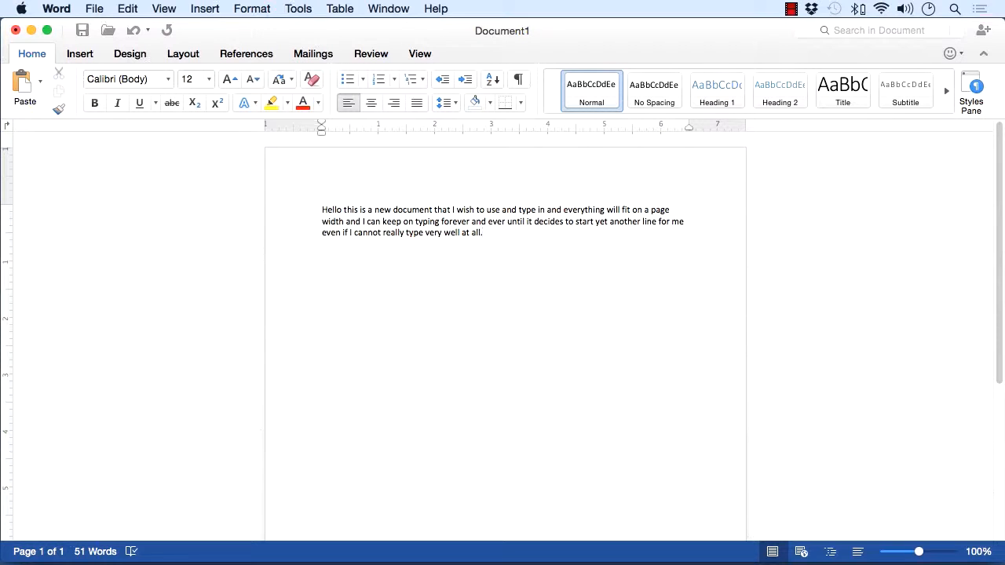
click(484, 232)
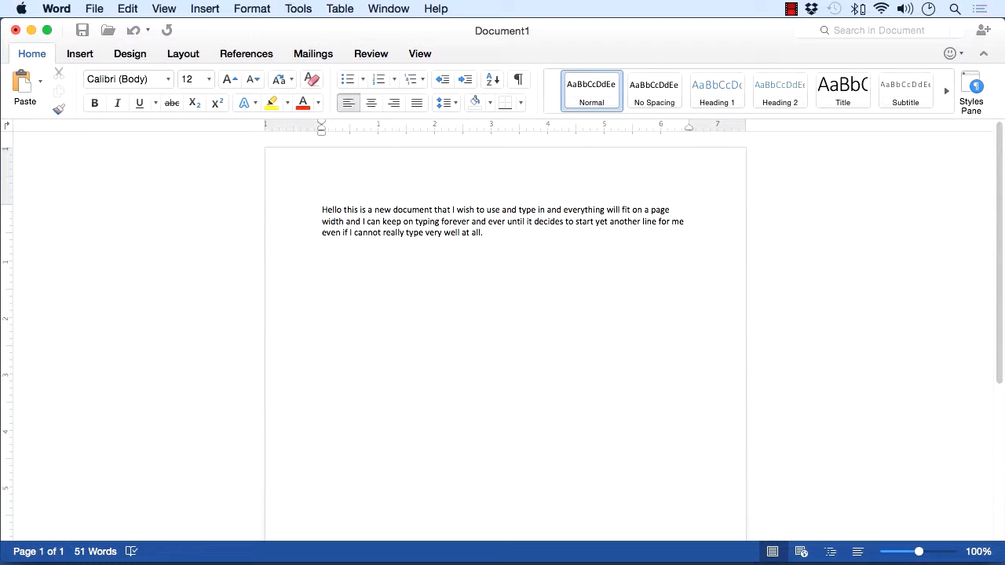
Step: After the first paragraph, type 'forever more again until I want to stop. This is amazing and a great tool.'
click(482, 232)
text(This is a new line and I can type)
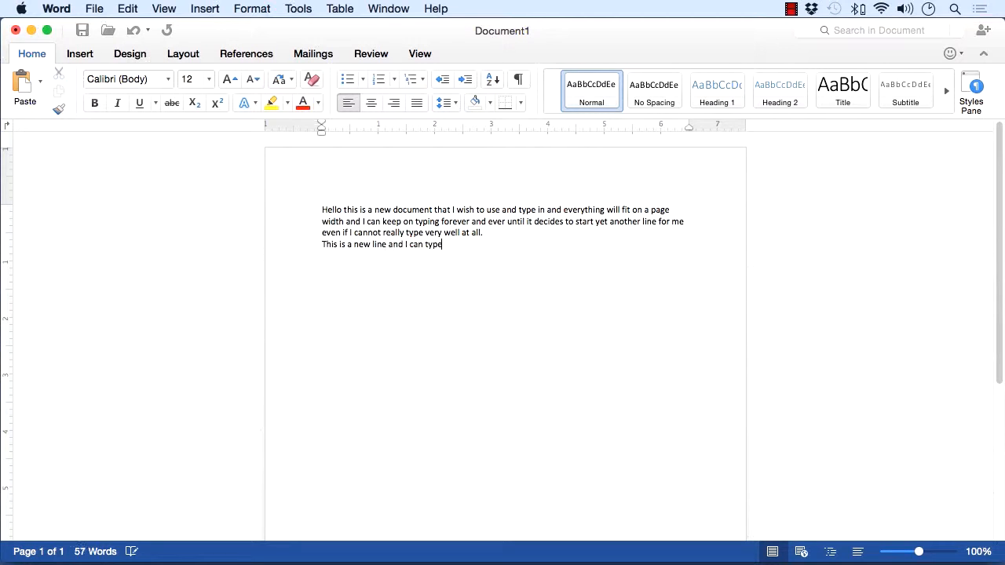
text(forever more again until I want to stop. This is amaz)
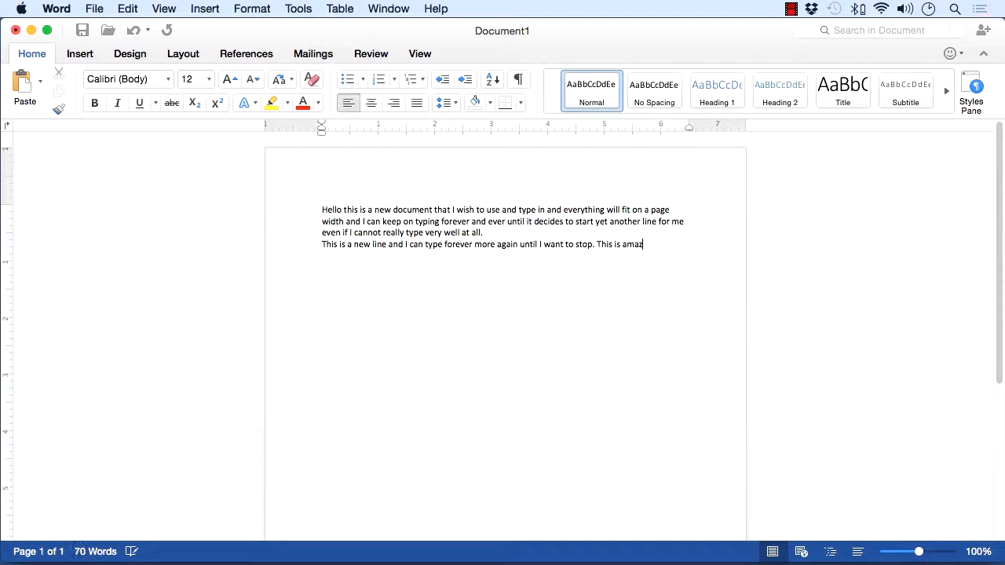
text(ing and a great tool. ca)
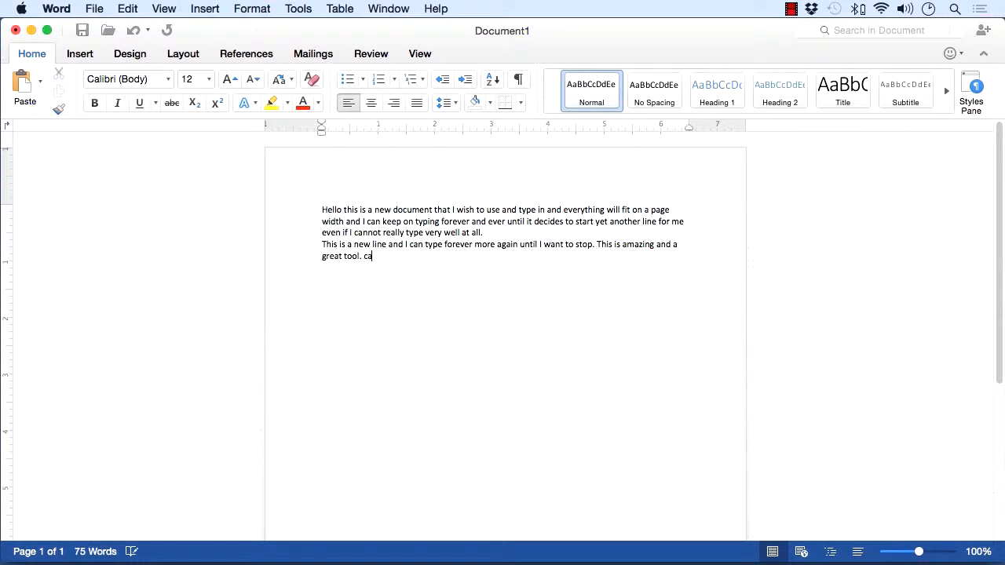
text(n I really get)
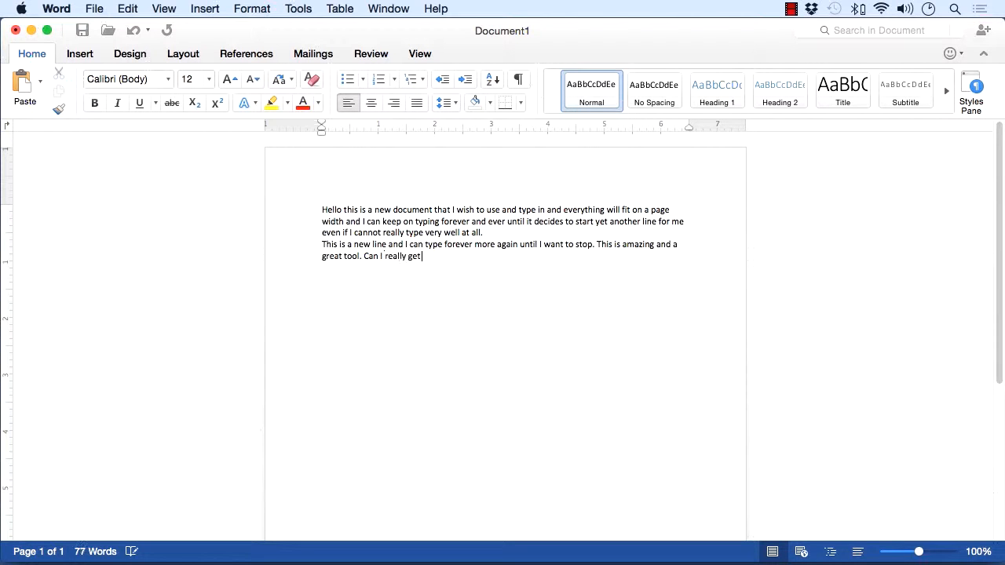
Step: Finish the second paragraph with 'away with being so lazy? Of course I can!'
text(away with being so lazy?)
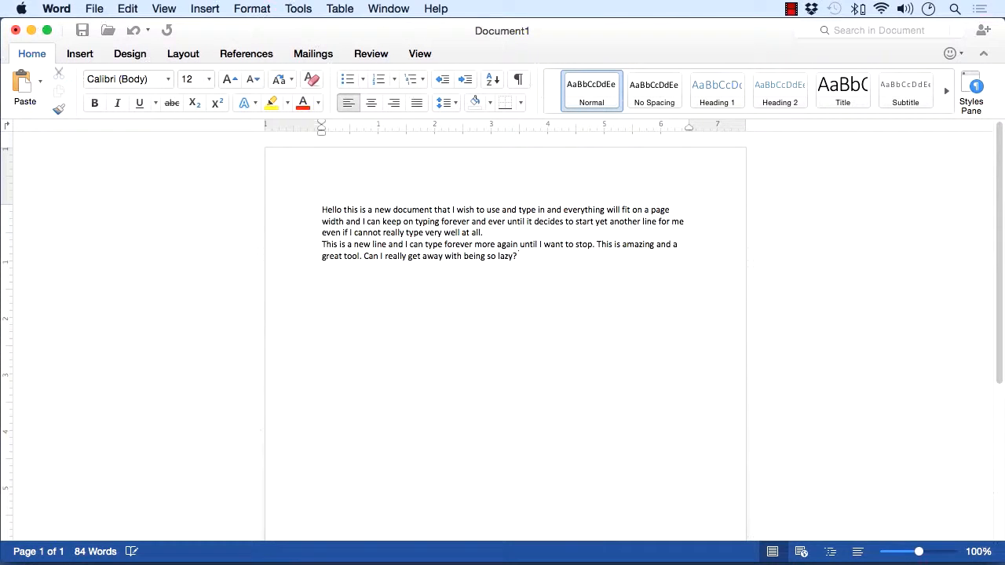
text(Of course)
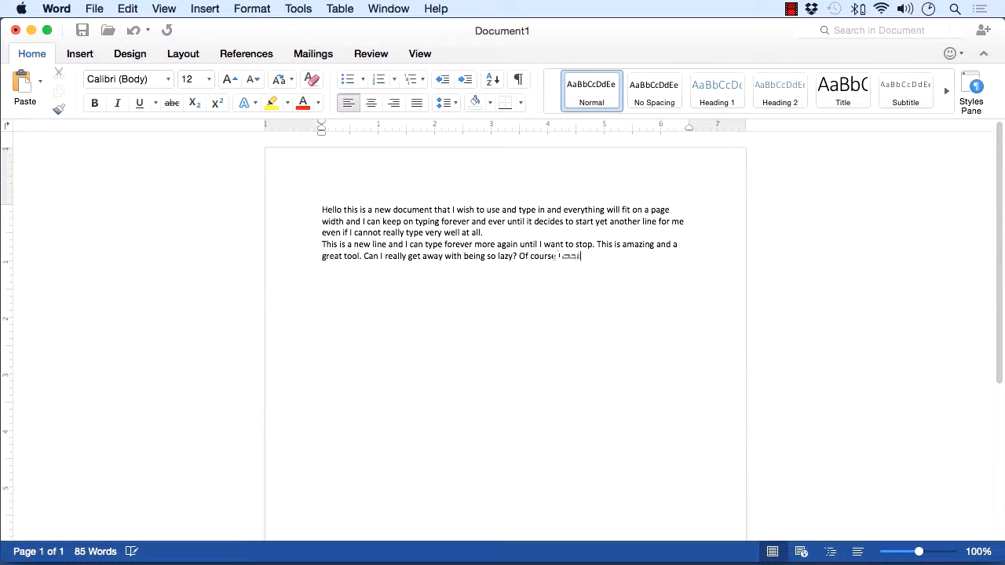
text(I can!)
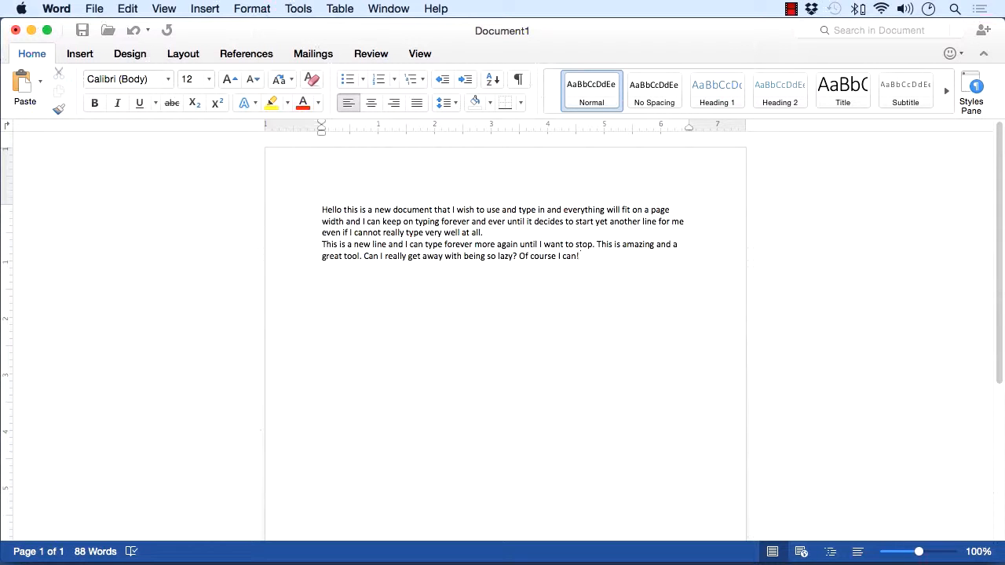
click(578, 256)
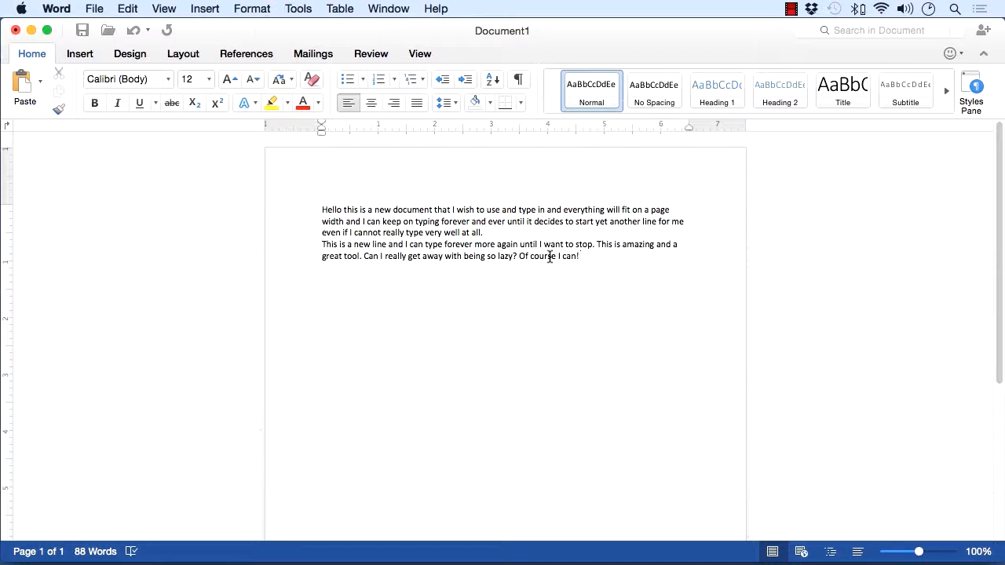
click(580, 256)
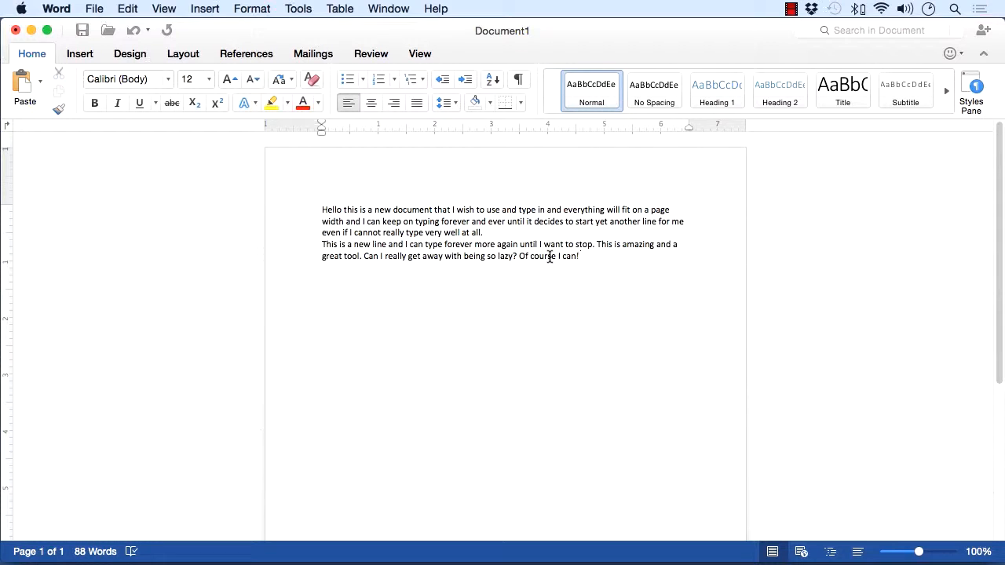
click(579, 256)
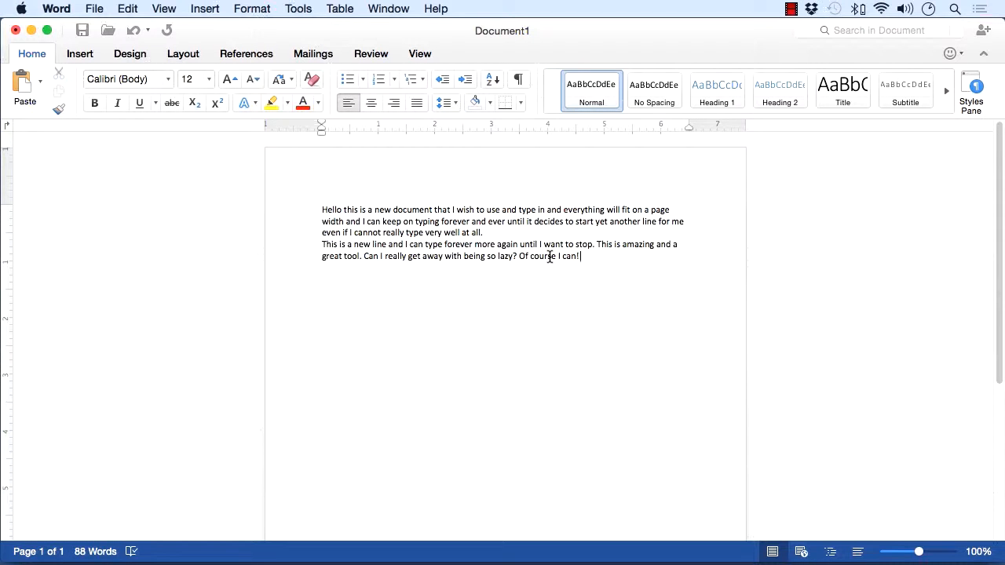
key(return)
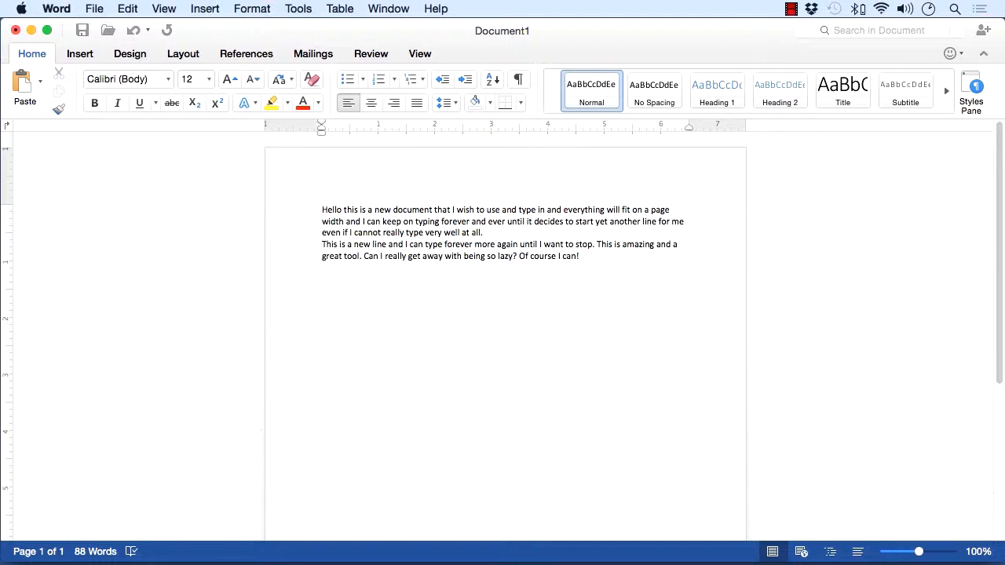
Step: Insert a page break and type 'This is great and will make life so much simpler for me.' on page 2
key(return)
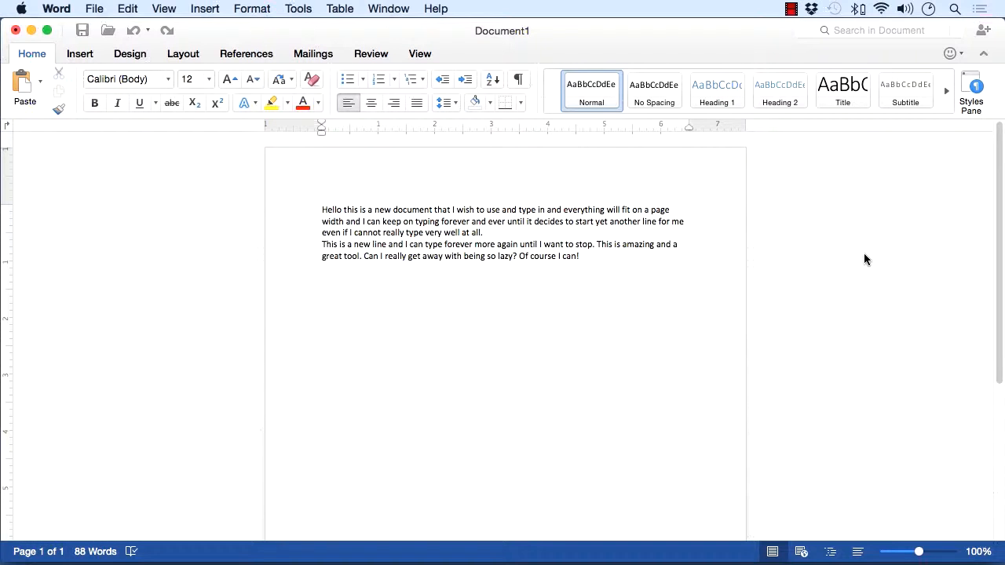
key(Return)
text(This is great)
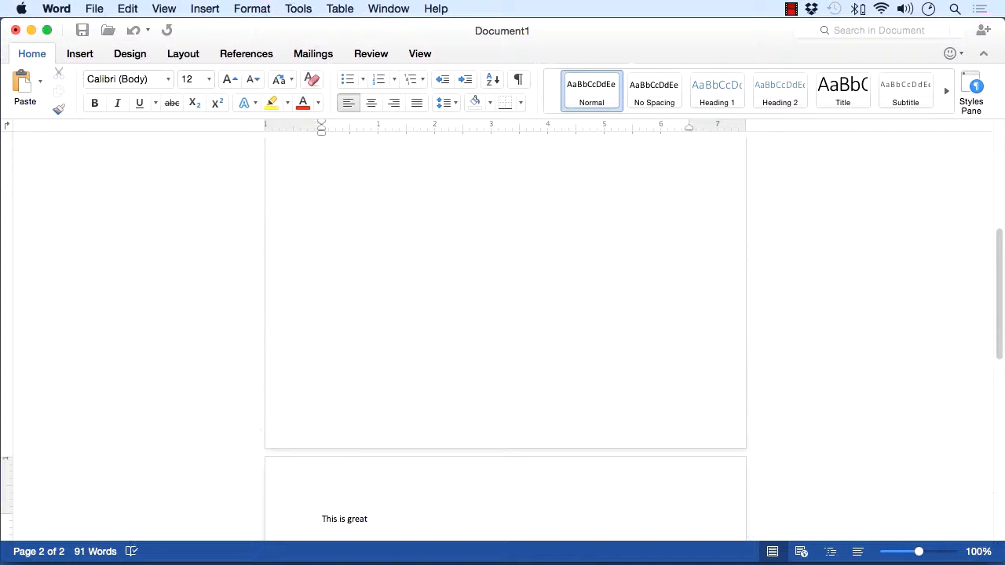
text(and will make life so much simpler for me.)
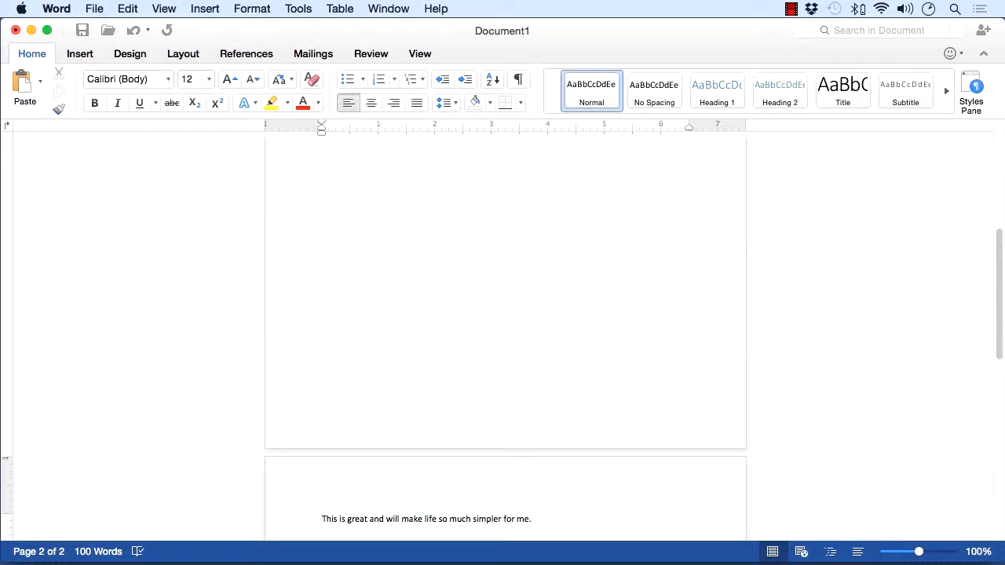
click(530, 519)
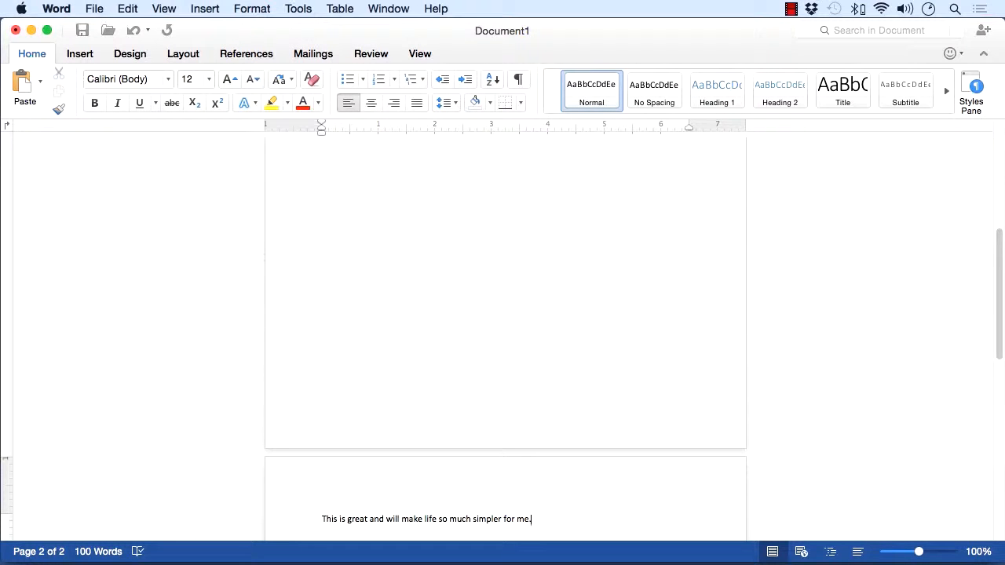